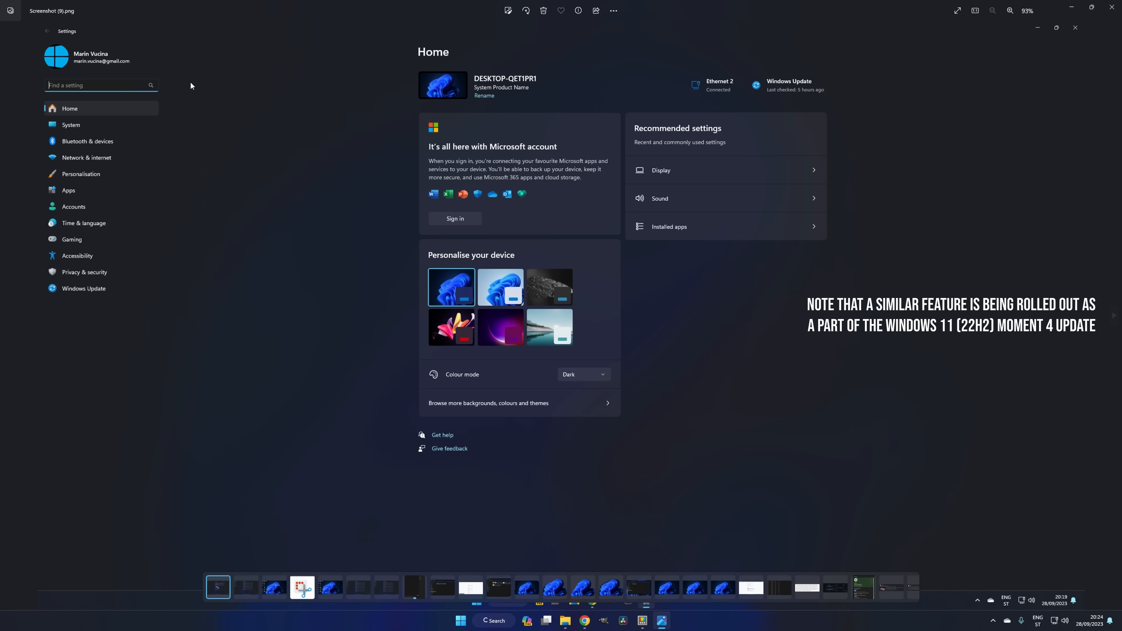
- Capture the Microsoft account paragraph with Text Extractor (Win+Shift+T) and paste it into the blank Google document
{"action": "key", "text": "Win+Shift+T"}
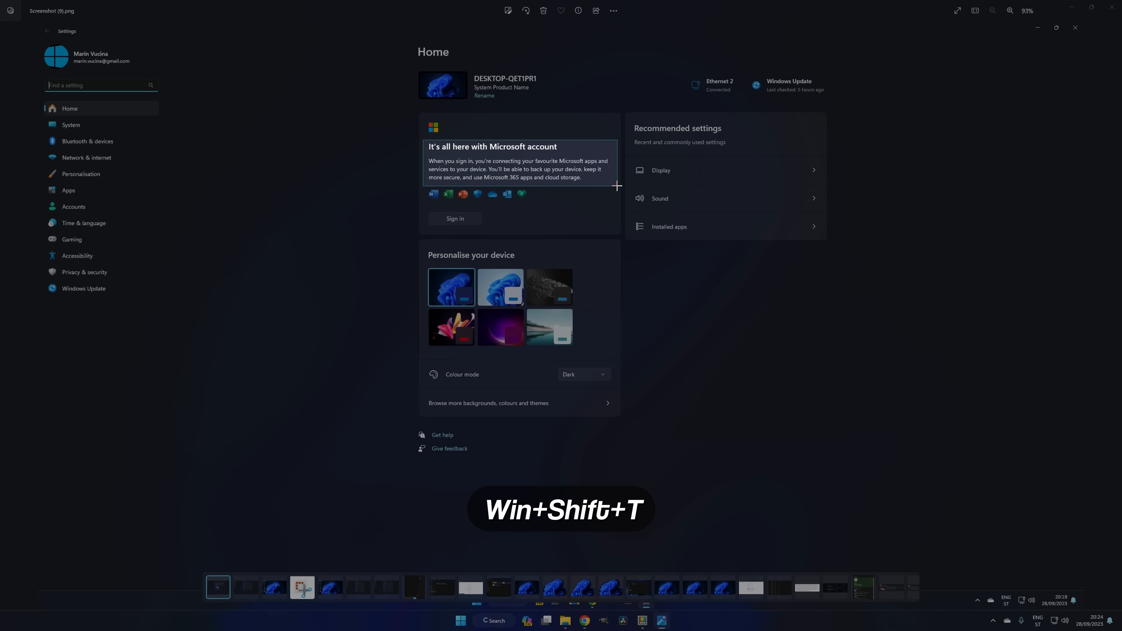
{"action": "key", "text": "Win+Shift+T"}
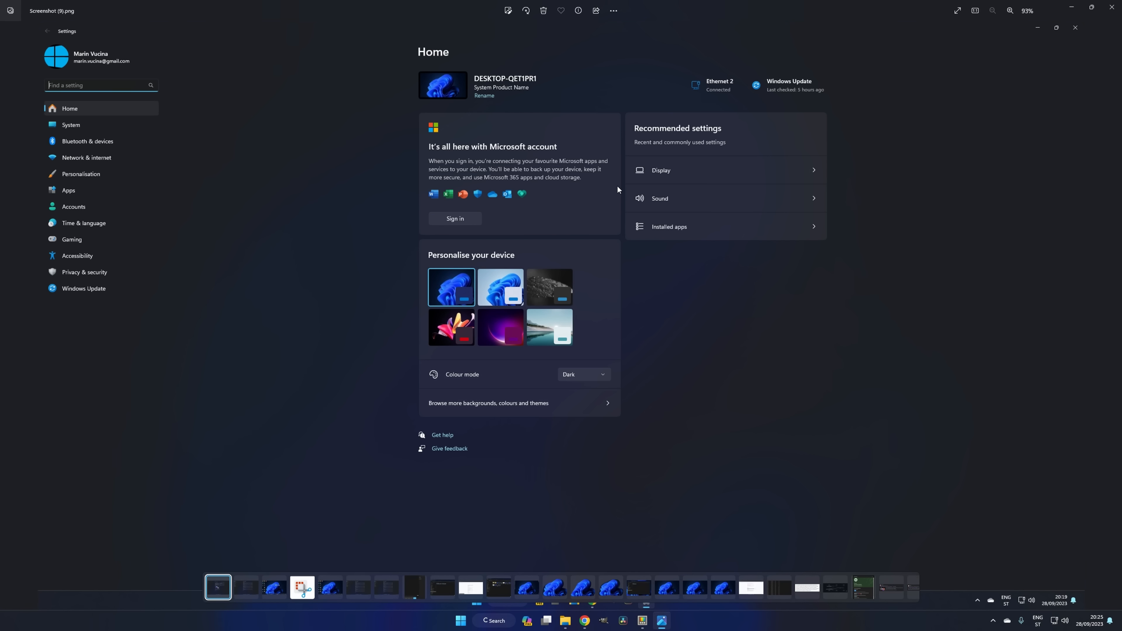
{"action": "right_click", "coordinate": [418, 231]}
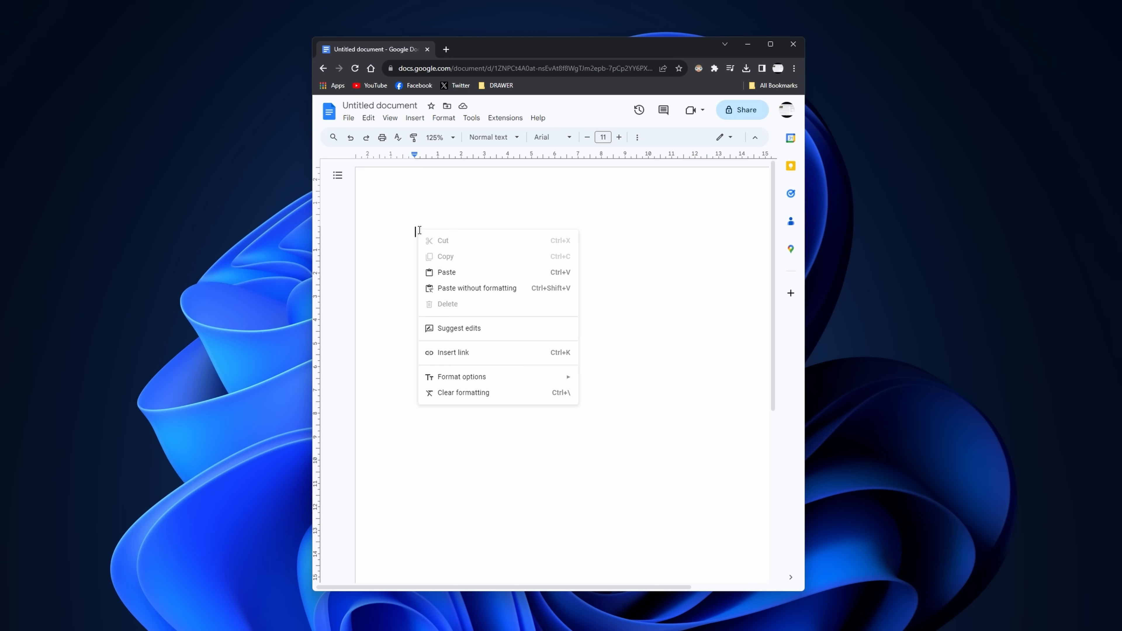
{"action": "left_click", "coordinate": [446, 272]}
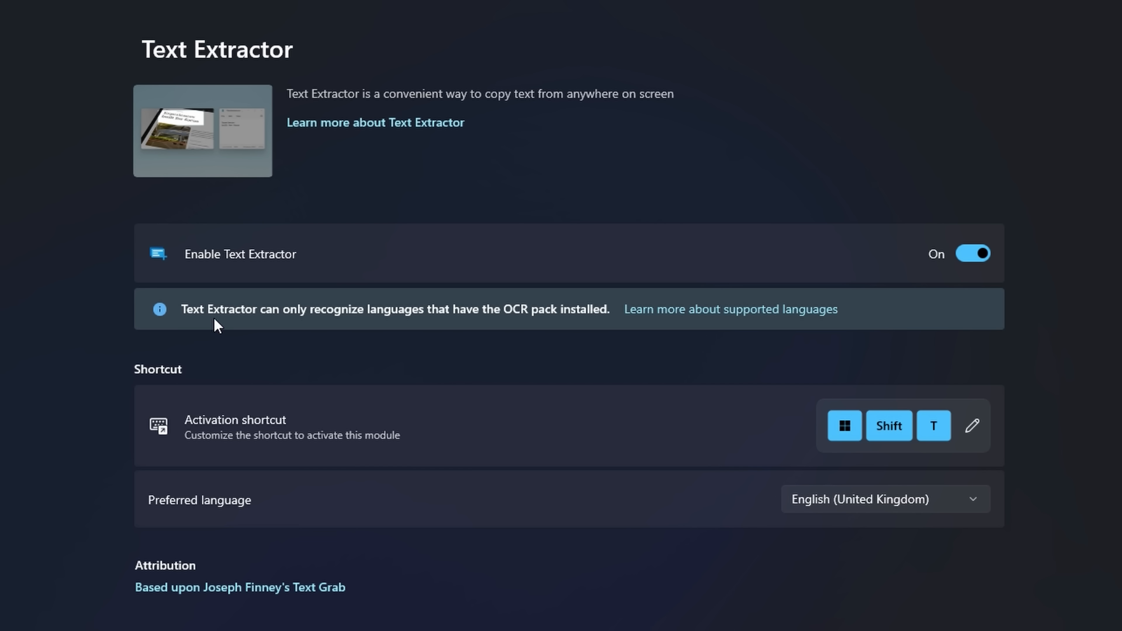
{"action": "mouse_move", "coordinate": [553, 326]}
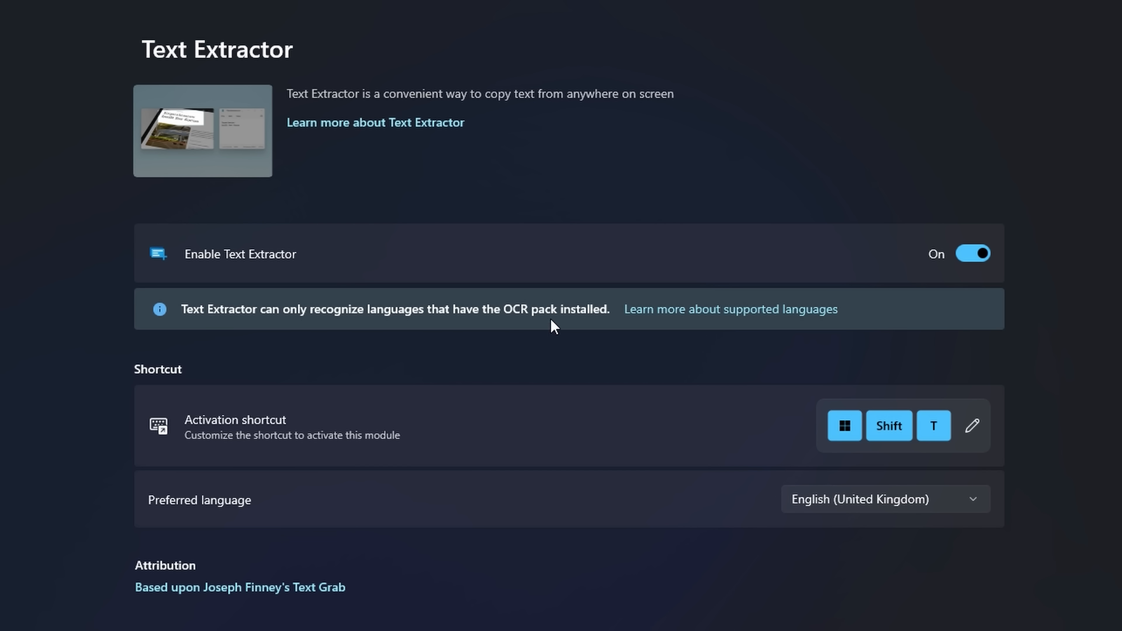
- Select Text Extractor in PowerToys Settings to view its shortcut and preferred language
{"action": "left_click", "coordinate": [375, 122]}
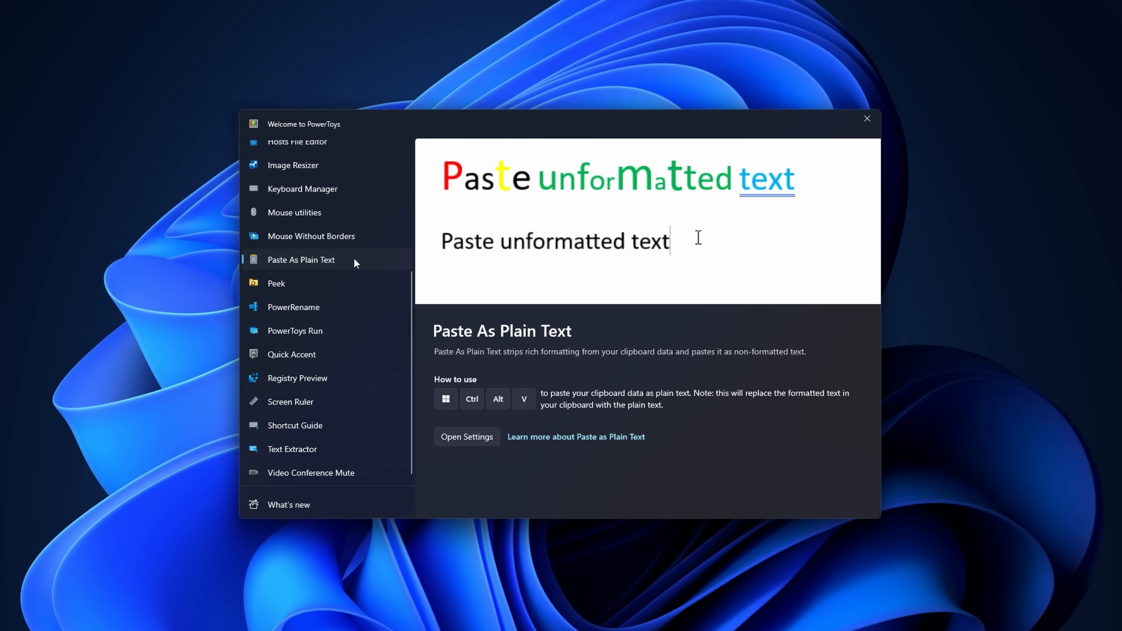
- Open the Paste As Plain Text settings from the welcome guide
{"action": "left_click", "coordinate": [466, 437]}
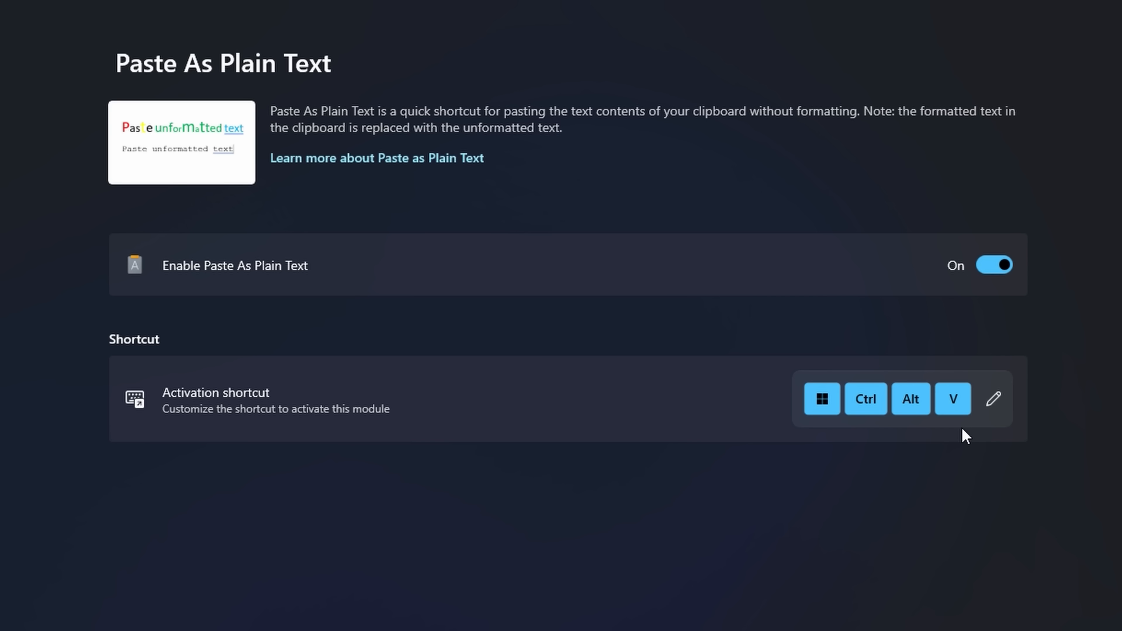
{"action": "mouse_move", "coordinate": [897, 409]}
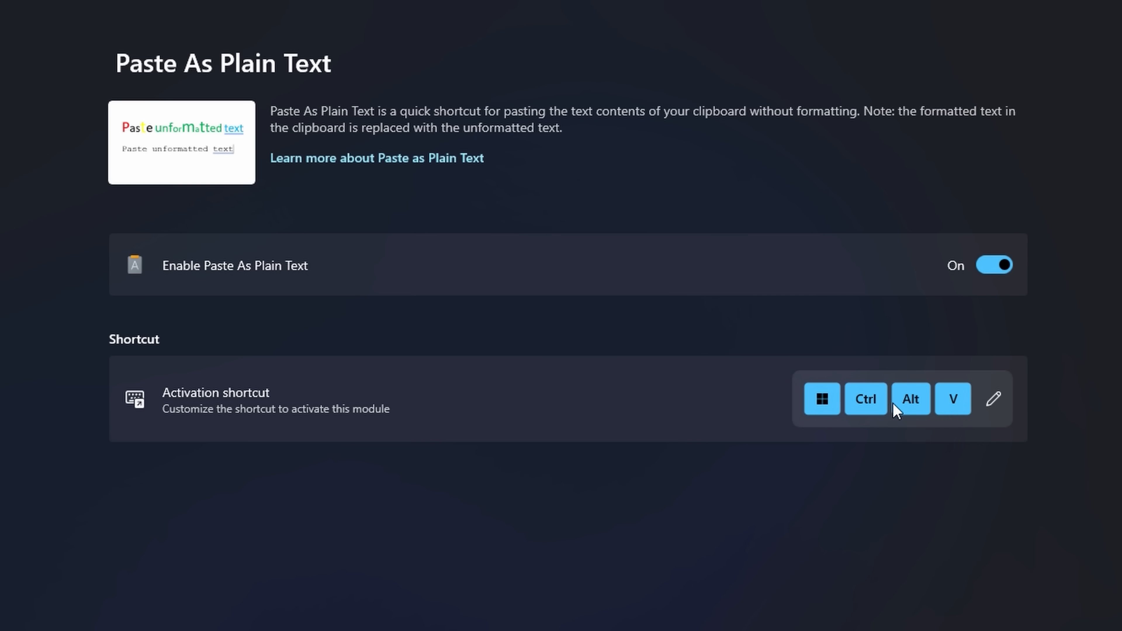
{"action": "mouse_move", "coordinate": [972, 424]}
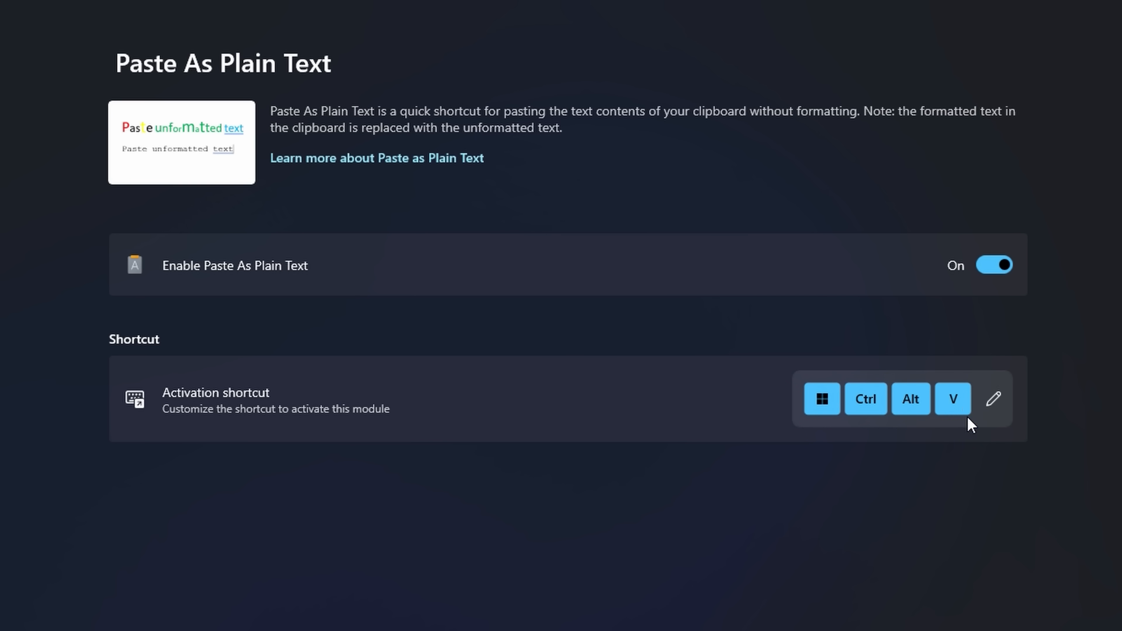
{"action": "mouse_move", "coordinate": [975, 424]}
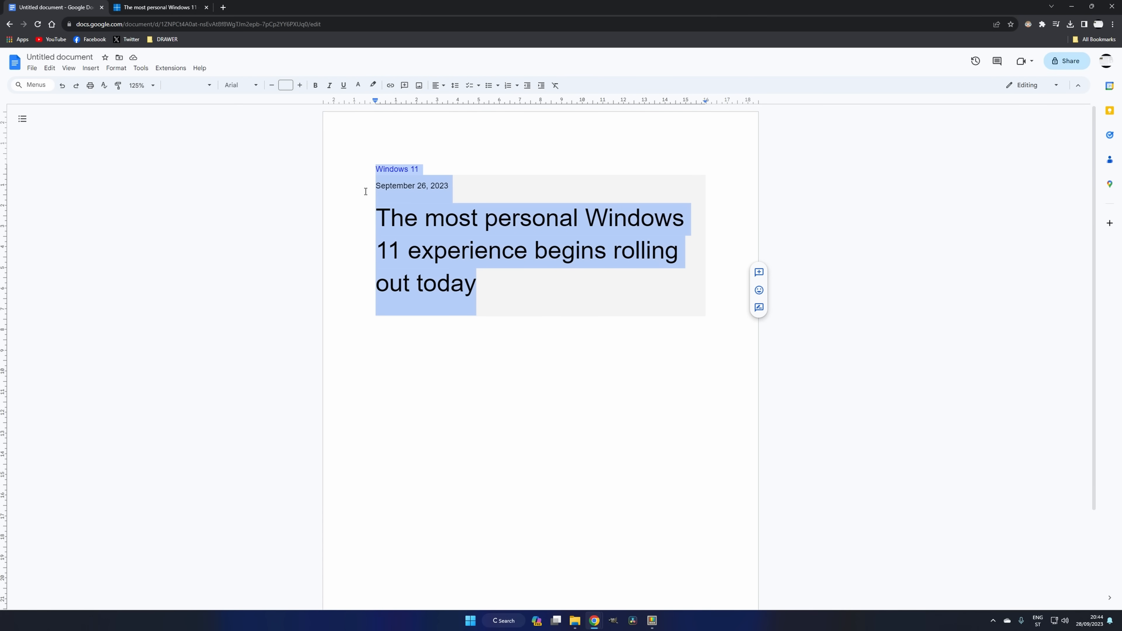
- Paste the Windows 11 date and headline as plain text (Win+Ctrl+Alt+V) twice below the formatted original
{"action": "left_click", "coordinate": [382, 331]}
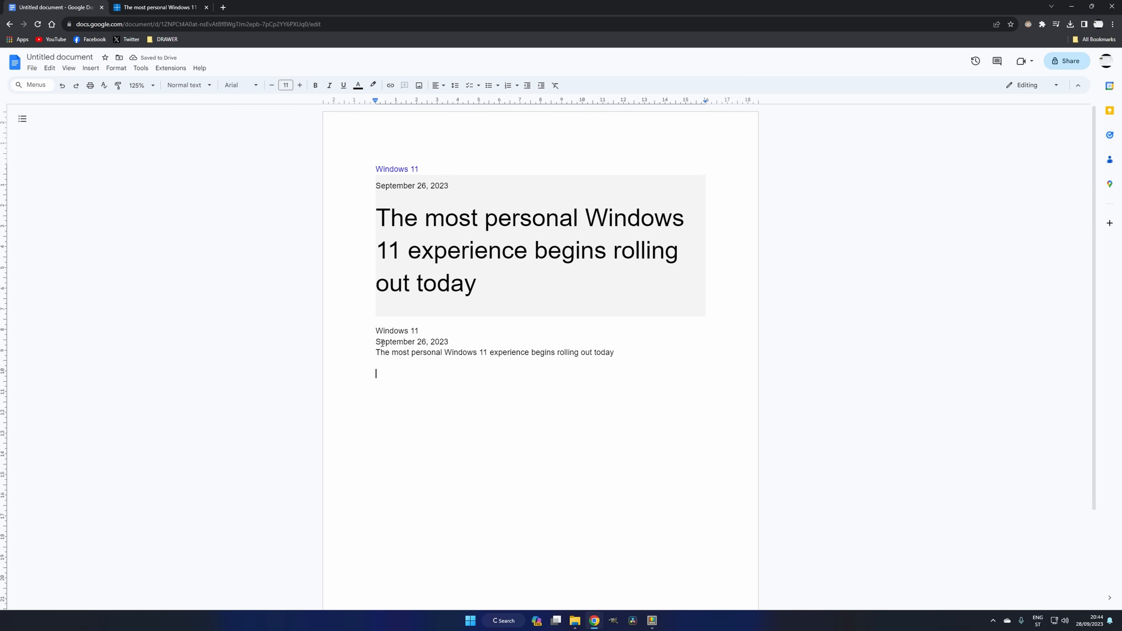
{"action": "key", "text": "win+ctrl+alt+v"}
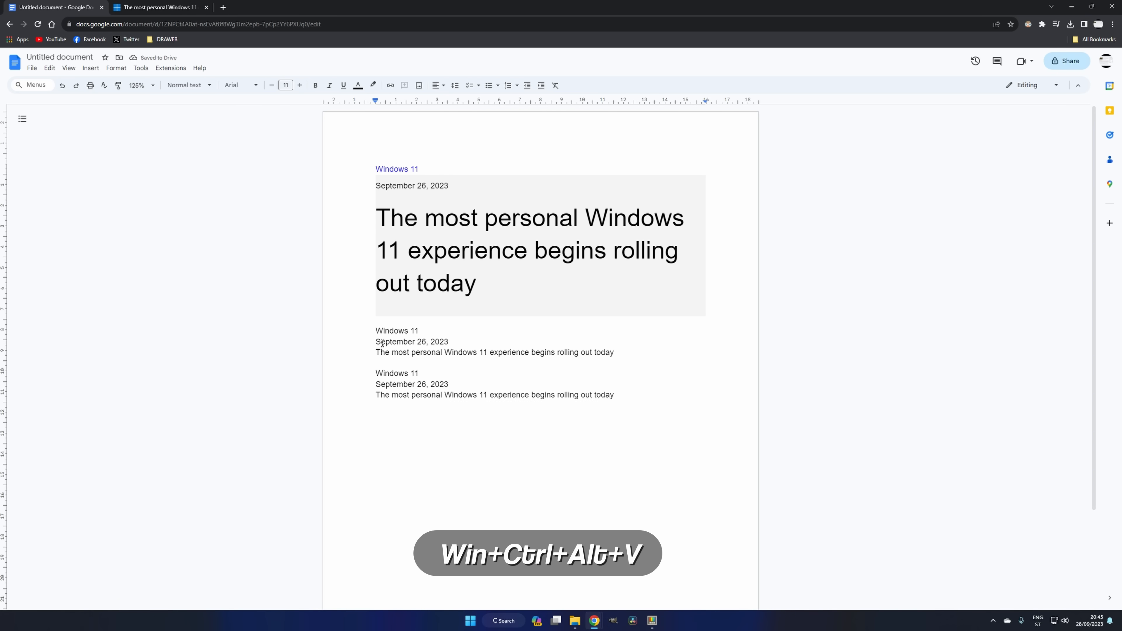
{"action": "key", "text": "Win+Ctrl+Alt+V"}
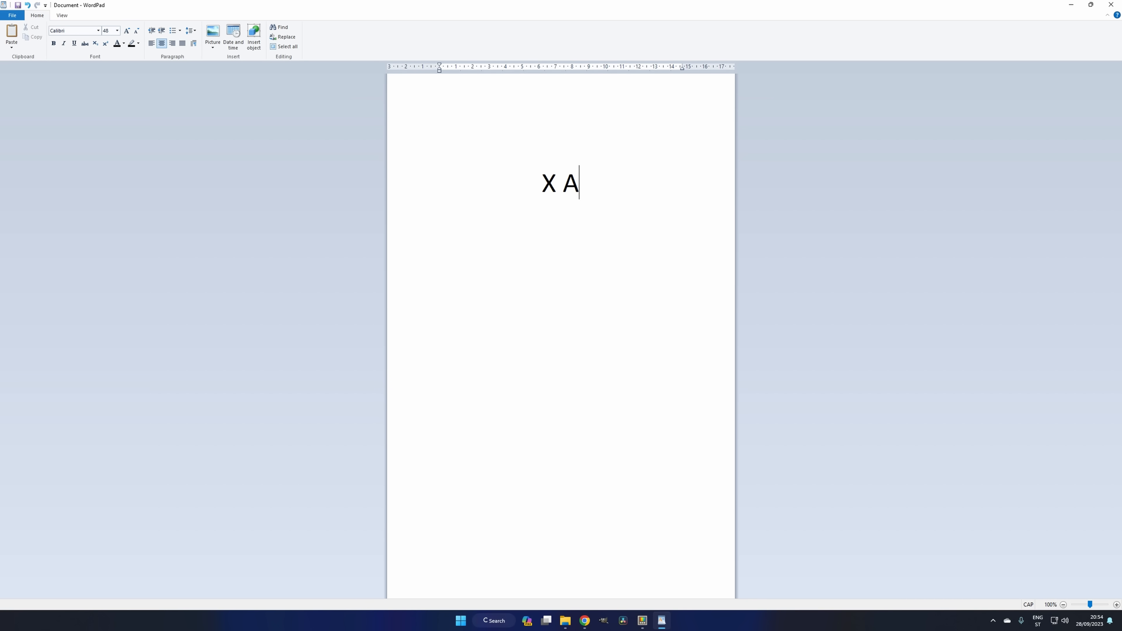
- Use Quick Accent on the held A key to replace it with the Æ ligature in WordPad
{"action": "key", "text": "space"}
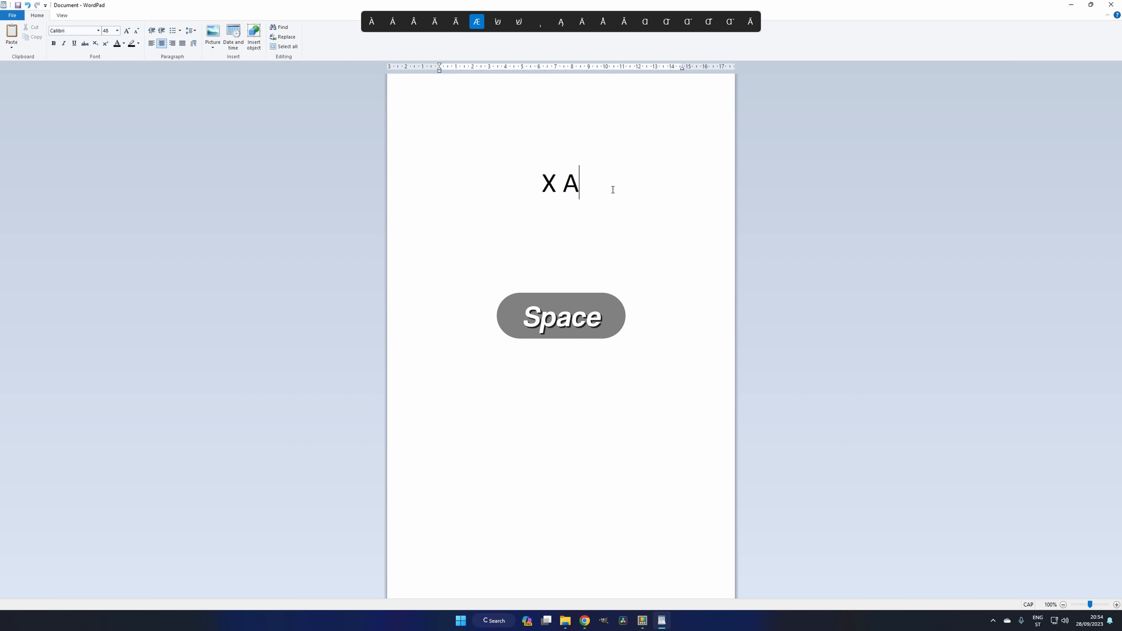
{"action": "left_click", "coordinate": [475, 21]}
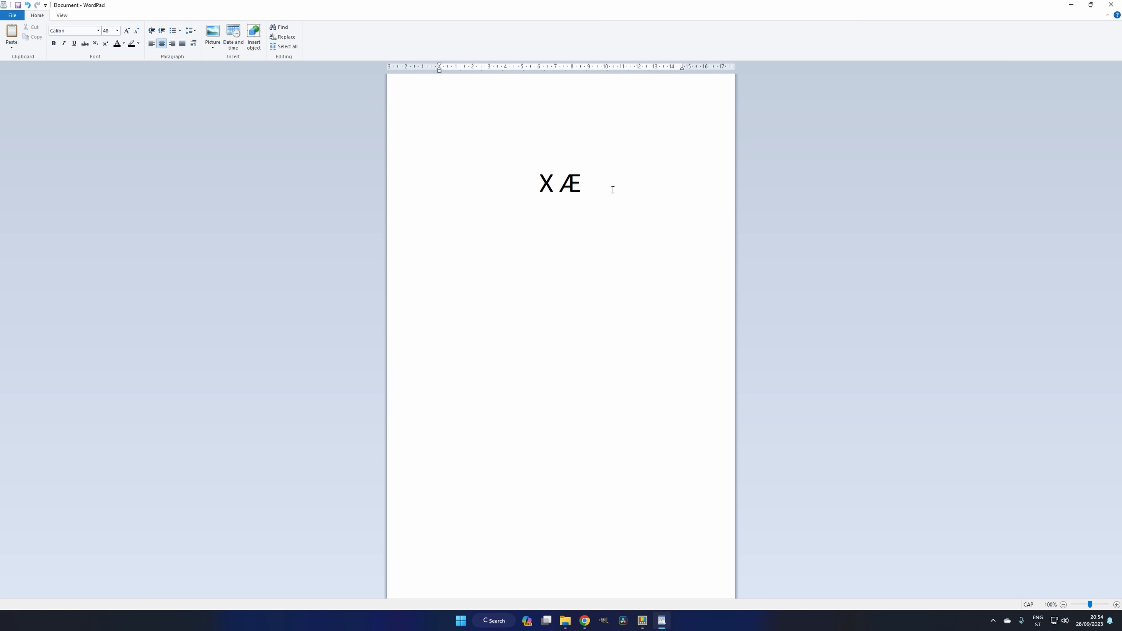
{"action": "type", "text": "A-12"}
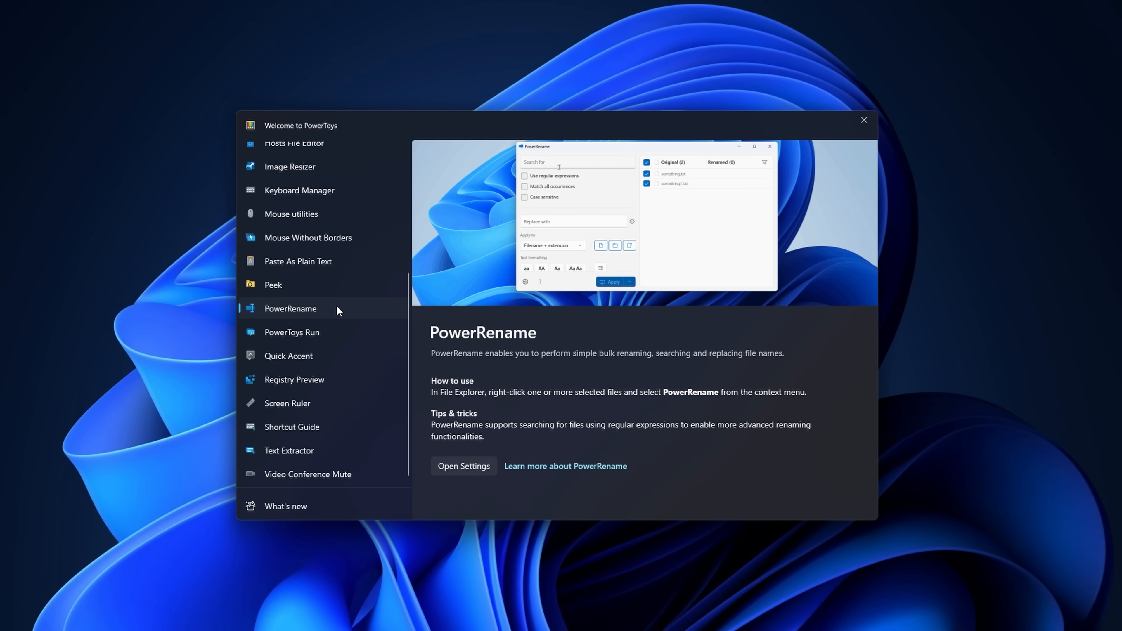
- Select PowerRename in the Welcome to PowerToys guide
{"action": "type", "text": "some"}
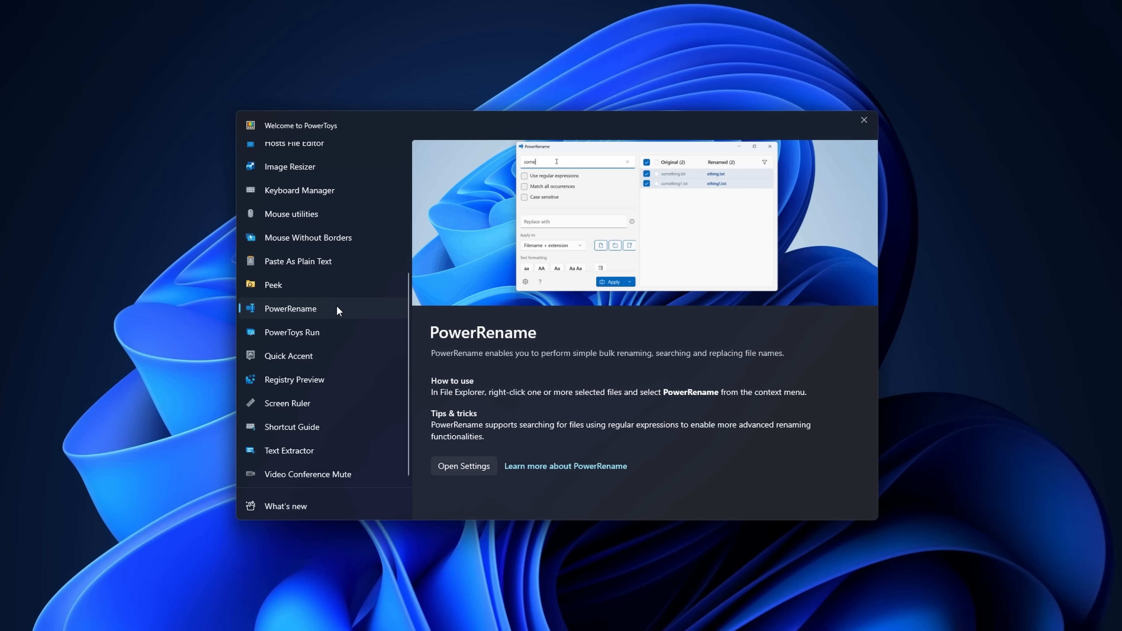
{"action": "type", "text": "thing"}
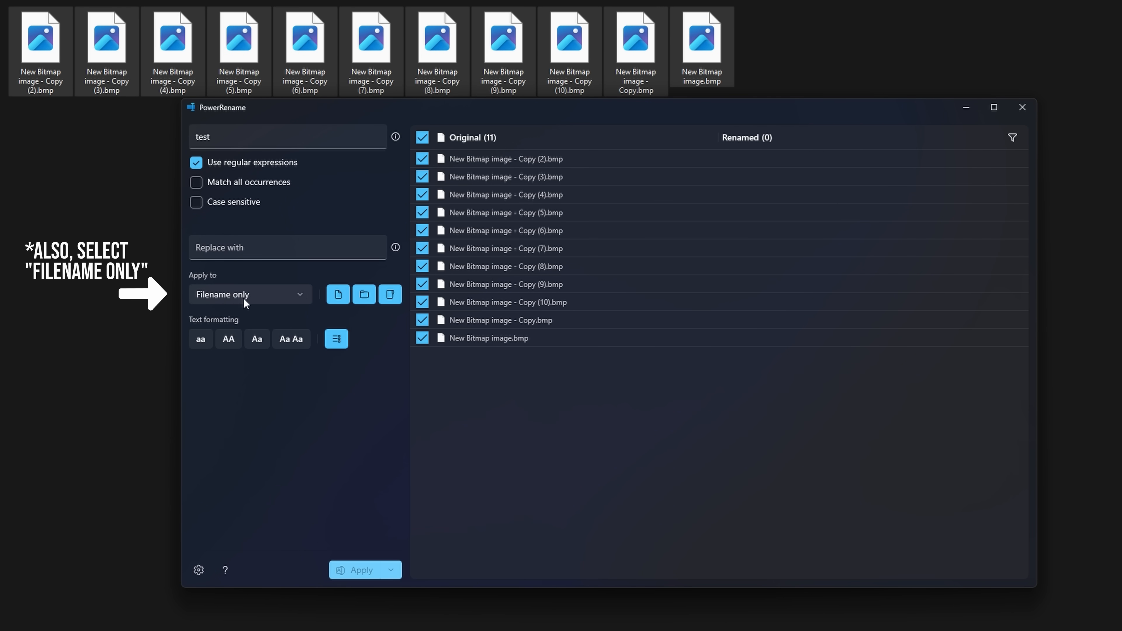
- Reuse the .* expression from search history and rename all eleven bitmaps to 'test files'
{"action": "left_click", "coordinate": [286, 137]}
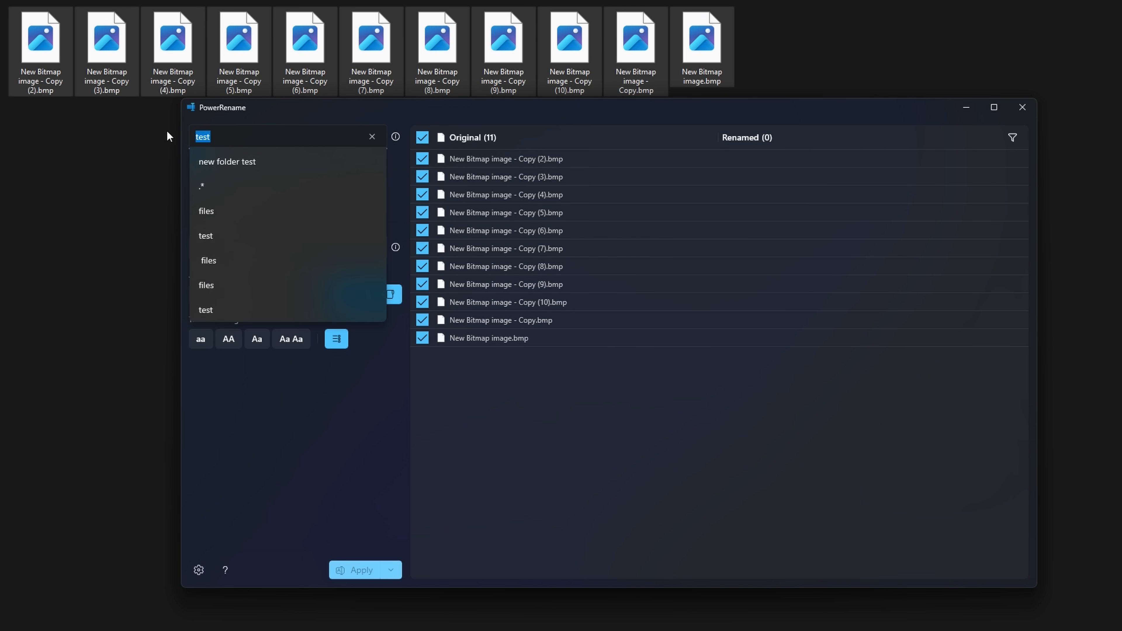
{"action": "left_click", "coordinate": [203, 185]}
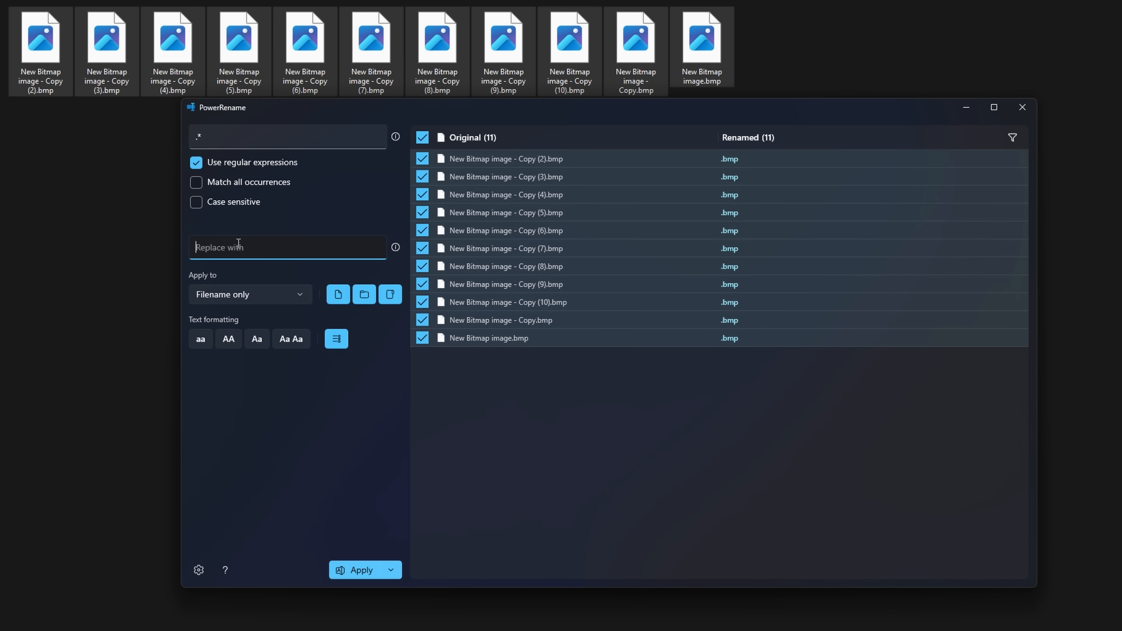
{"action": "type", "text": "test files"}
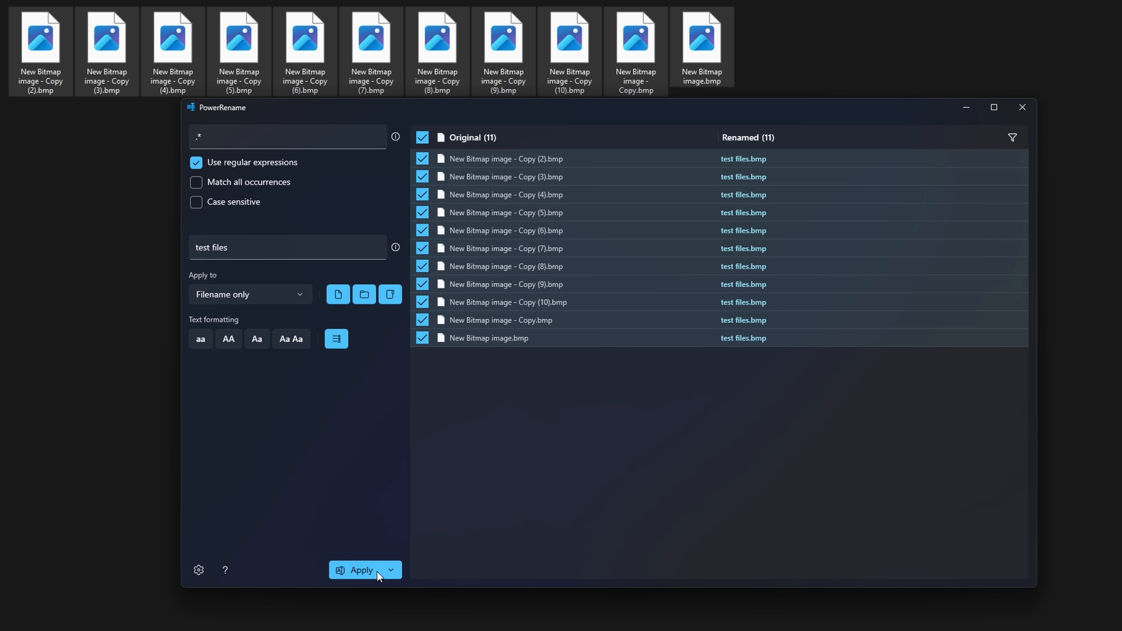
{"action": "left_click", "coordinate": [360, 570]}
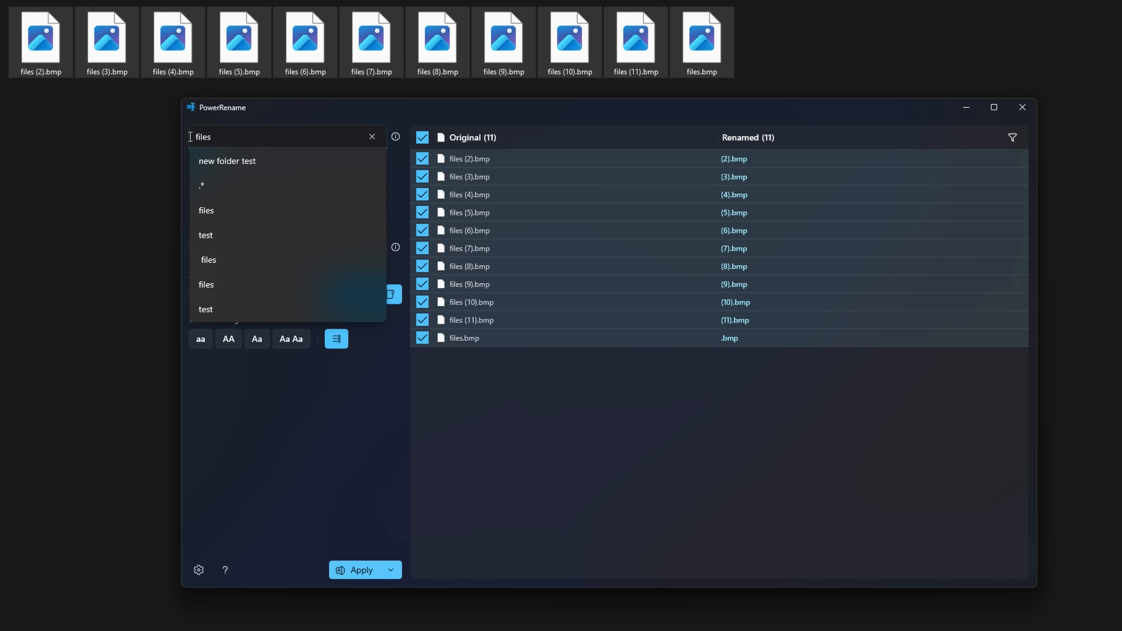
- Rename the 'files' bitmaps to start with 'My files', e.g. My files (2).bmp
{"action": "right_click", "coordinate": [207, 137]}
{"action": "type", "text": "My files"}
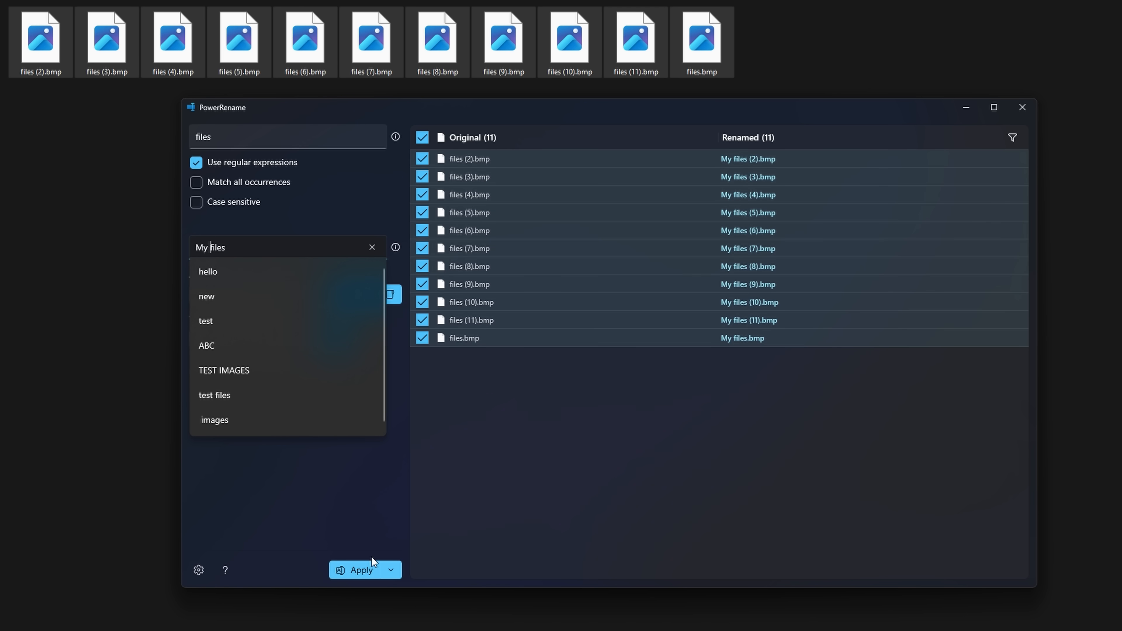
{"action": "left_click", "coordinate": [361, 569]}
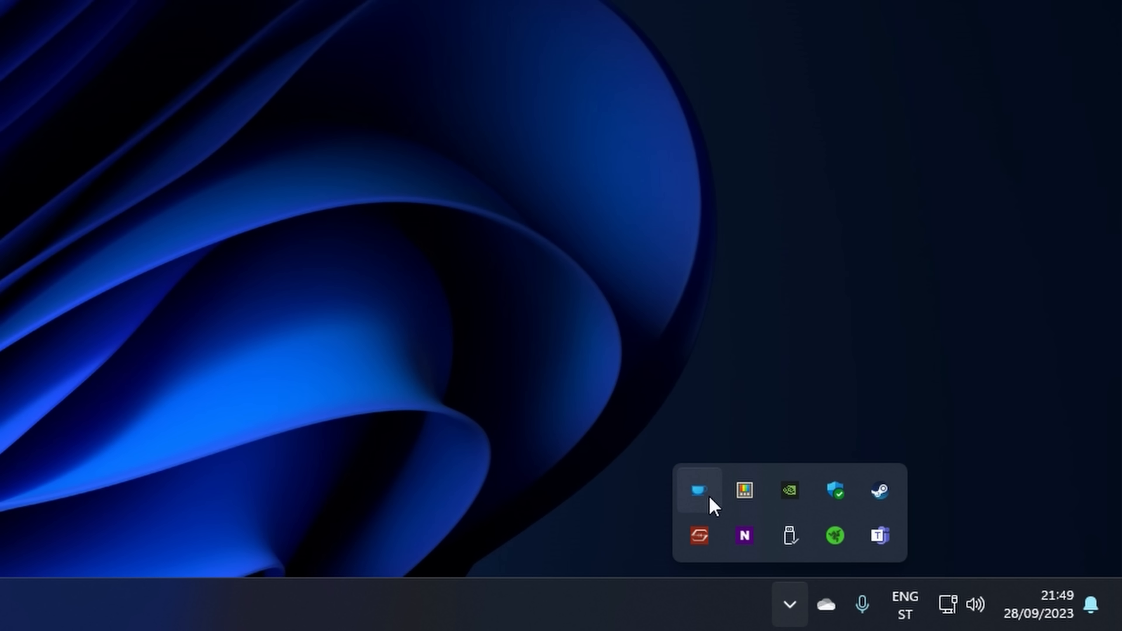
{"action": "mouse_move", "coordinate": [698, 490]}
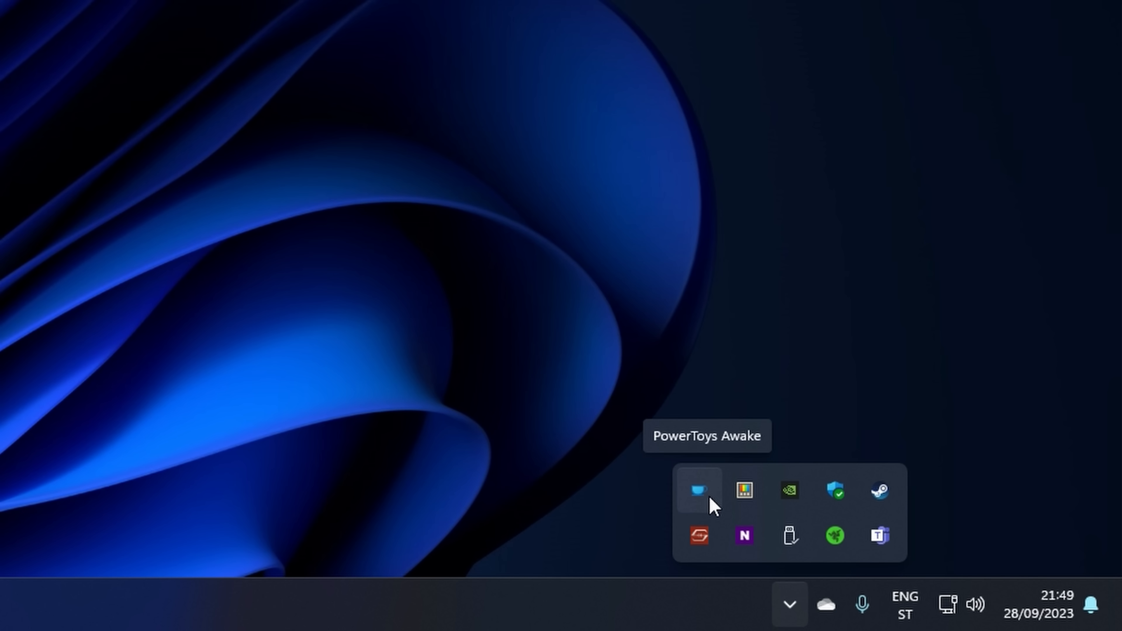
- Open the Awake tray icon's keep-awake options menu
{"action": "right_click", "coordinate": [698, 491]}
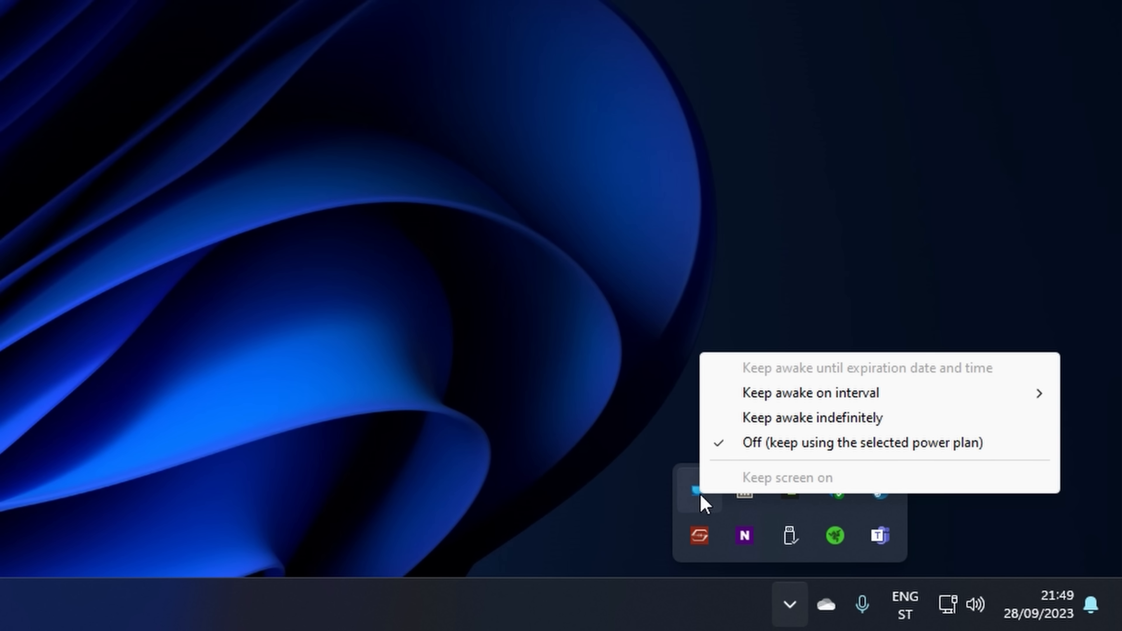
{"action": "mouse_move", "coordinate": [809, 392]}
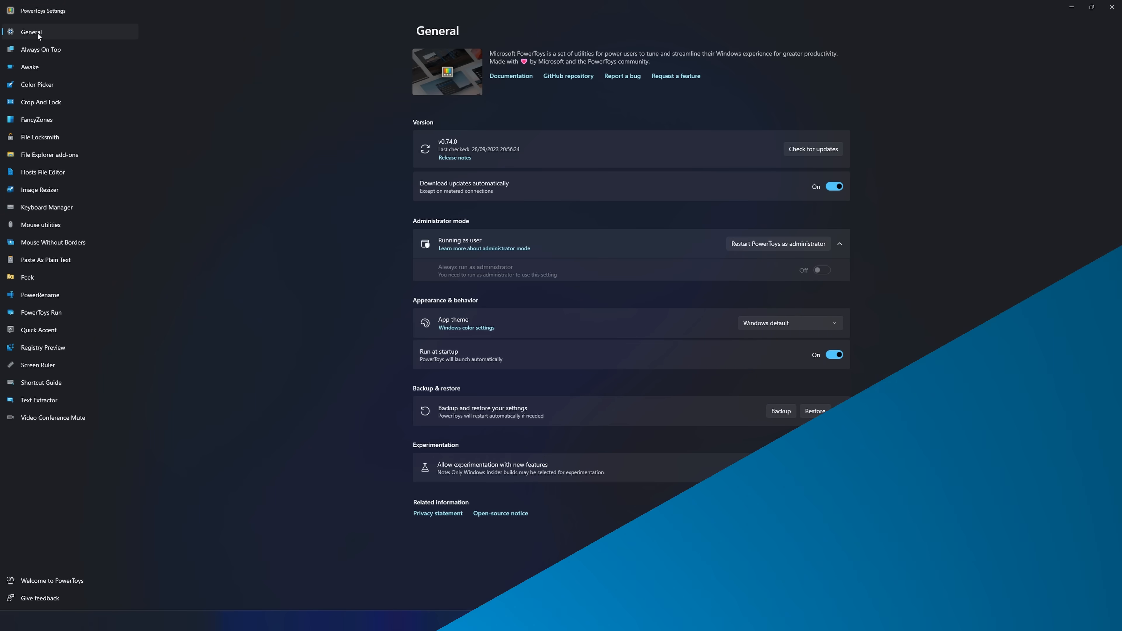
- Navigate from General through Color Picker to the FancyZones settings page
{"action": "left_click", "coordinate": [38, 85]}
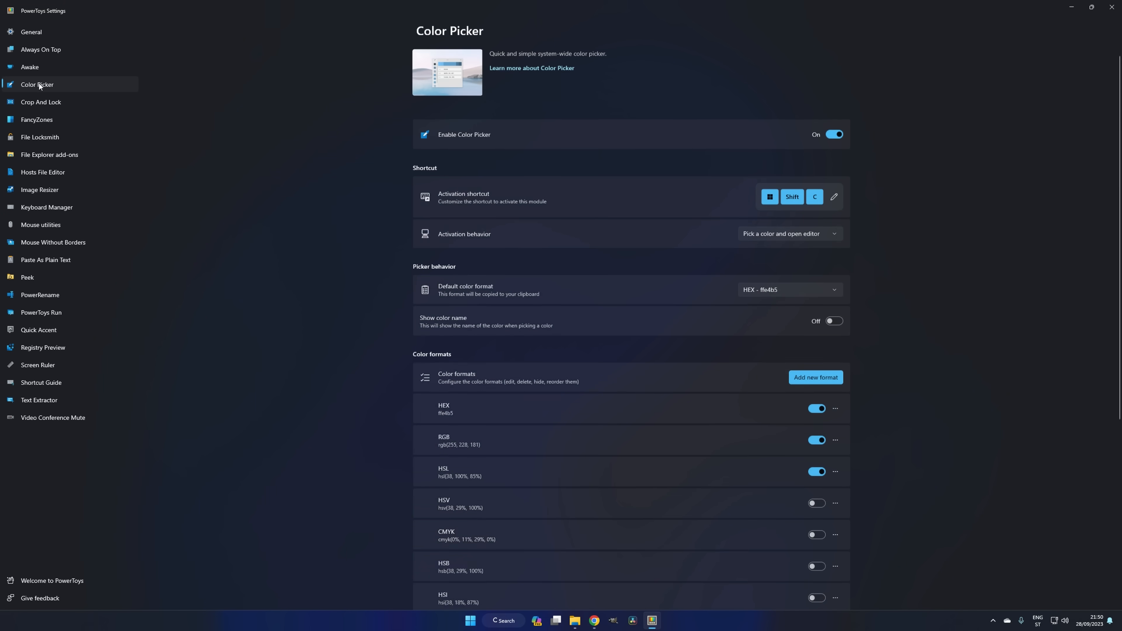
{"action": "left_click", "coordinate": [36, 119]}
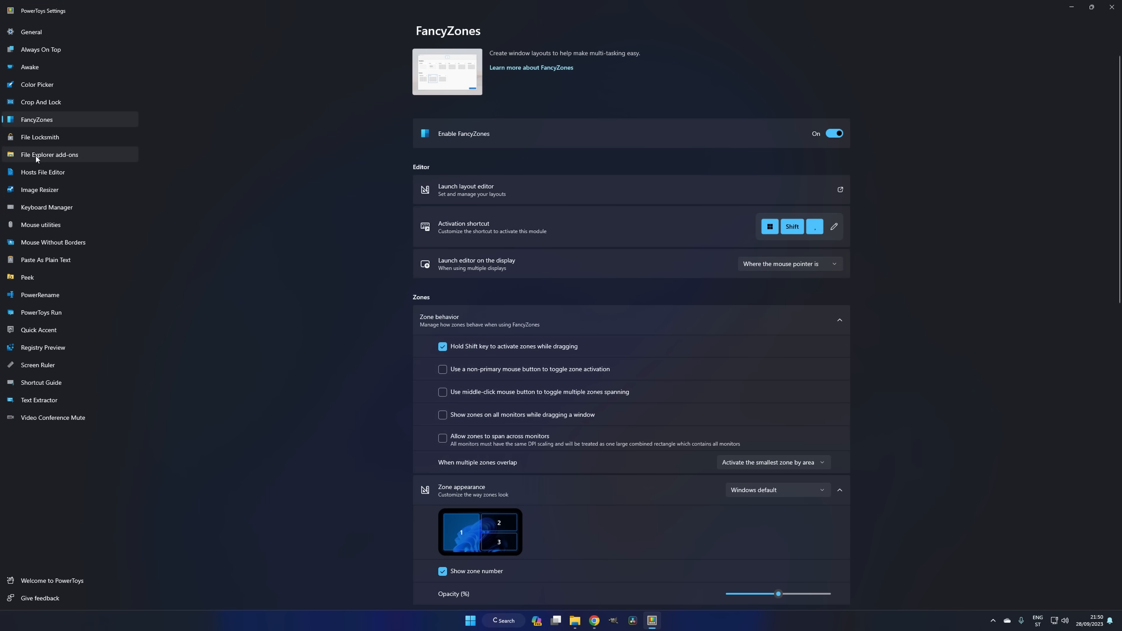